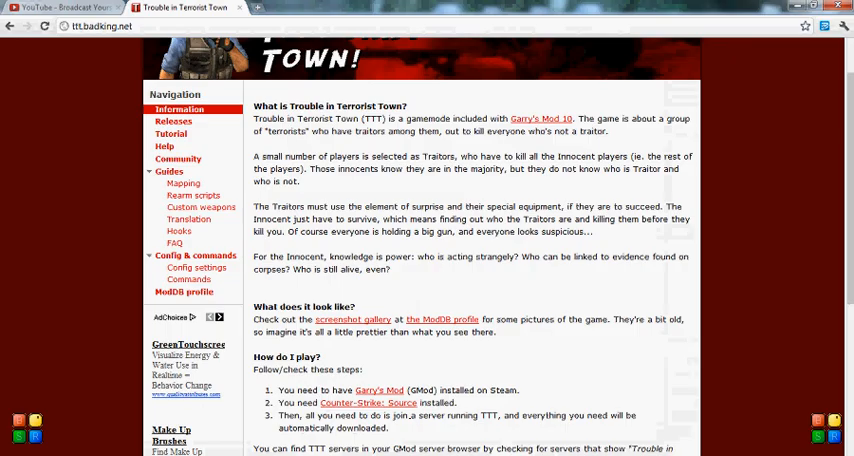
# - Download the TTT FGD file from the Downloads section of the ttt.badking.net mapping guide
pyautogui.scroll(3)
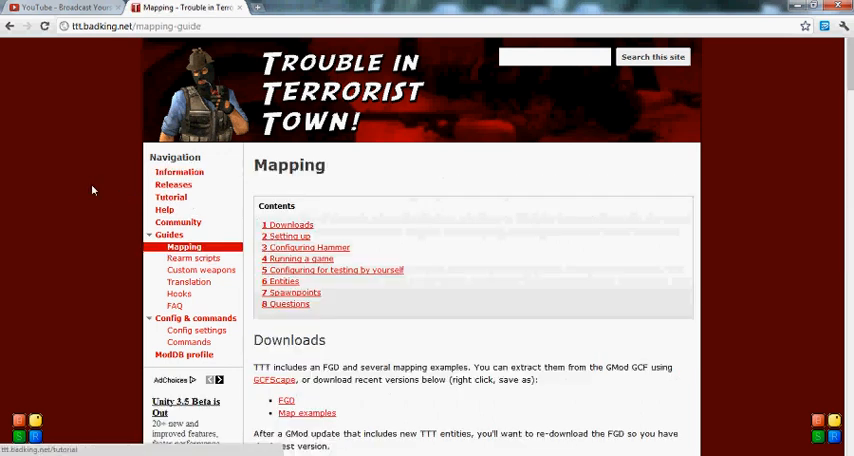
pyautogui.scroll(-3)
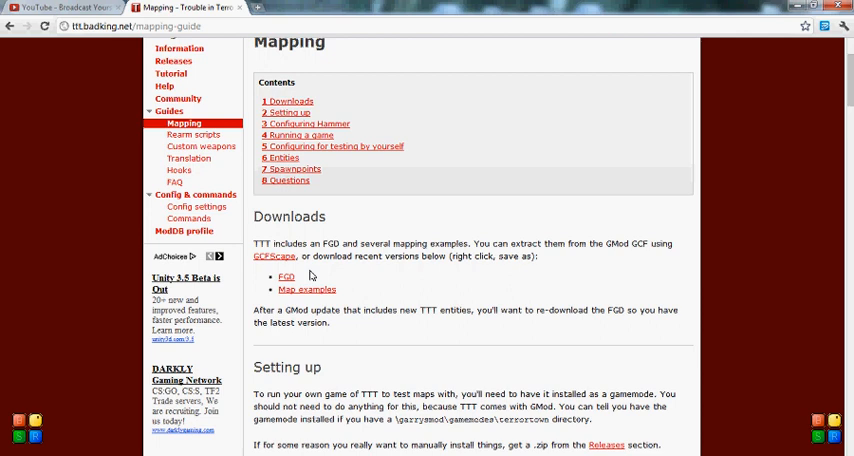
pyautogui.click(286, 276)
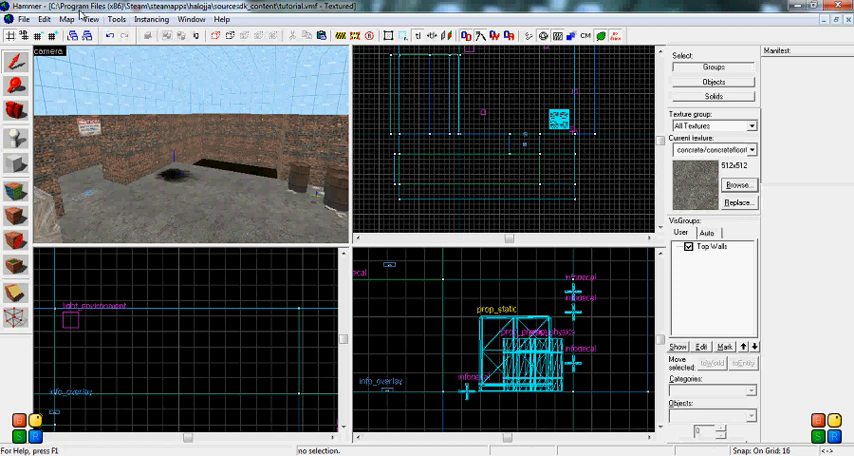
# - Show the Configure Hammer dialog on the Game Configurations tab via Tools > Options
pyautogui.click(116, 20)
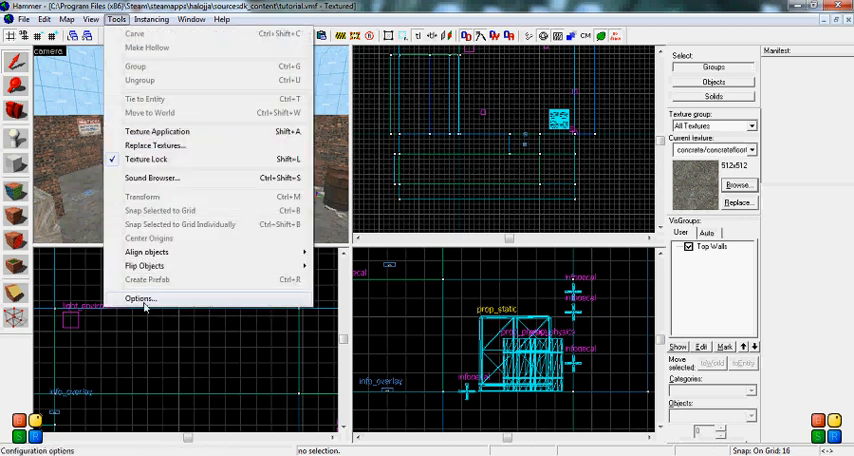
pyautogui.click(140, 298)
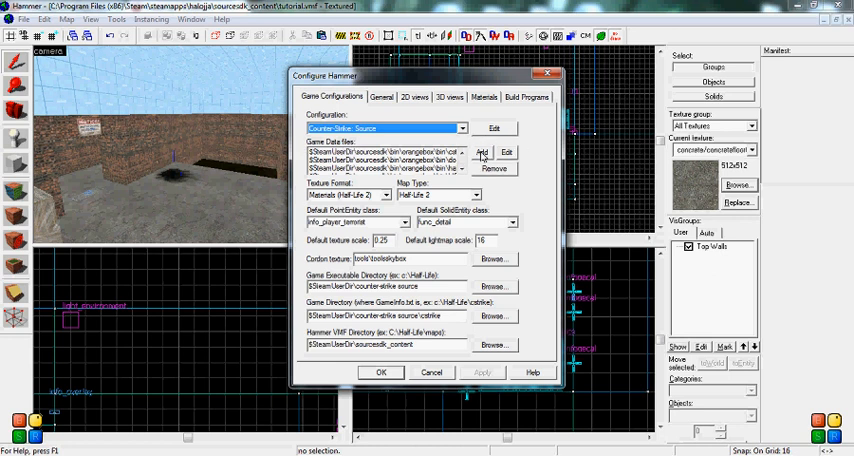
# - Start adding a game data file and browse to the bin folder holding the FGD files
pyautogui.click(482, 152)
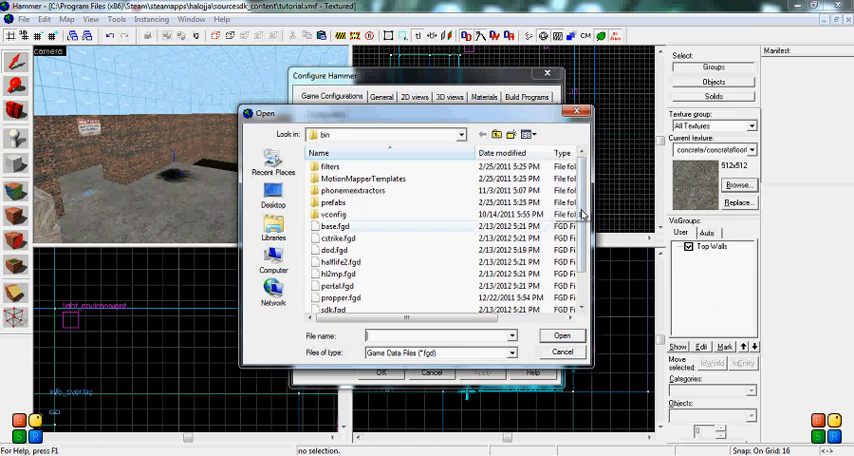
pyautogui.scroll(-3)
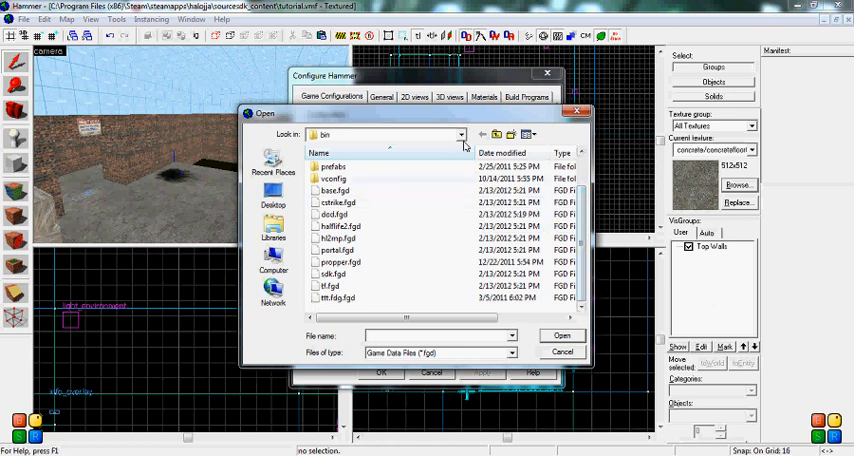
pyautogui.click(462, 134)
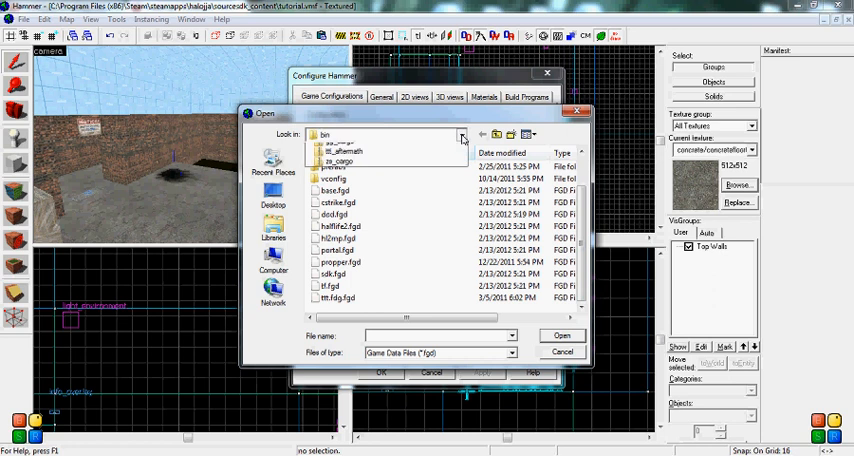
pyautogui.click(462, 132)
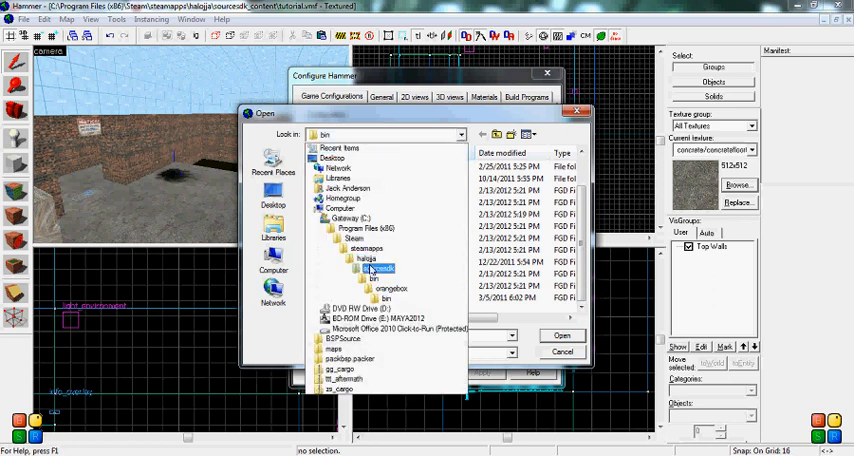
pyautogui.click(390, 288)
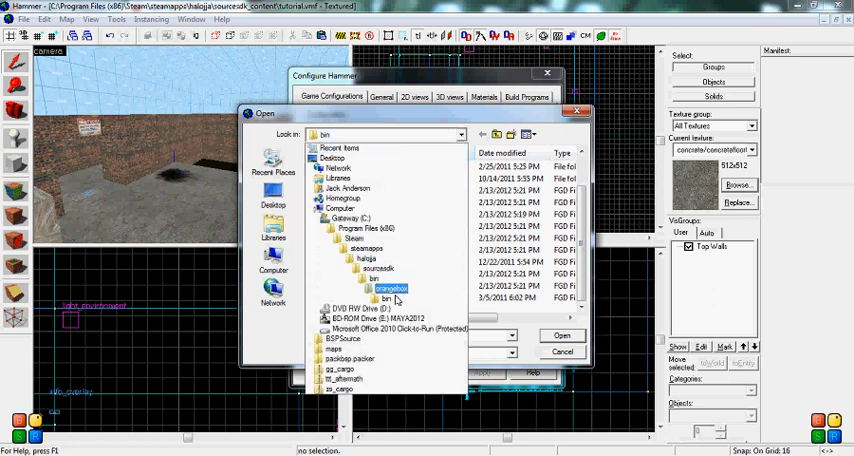
pyautogui.click(360, 308)
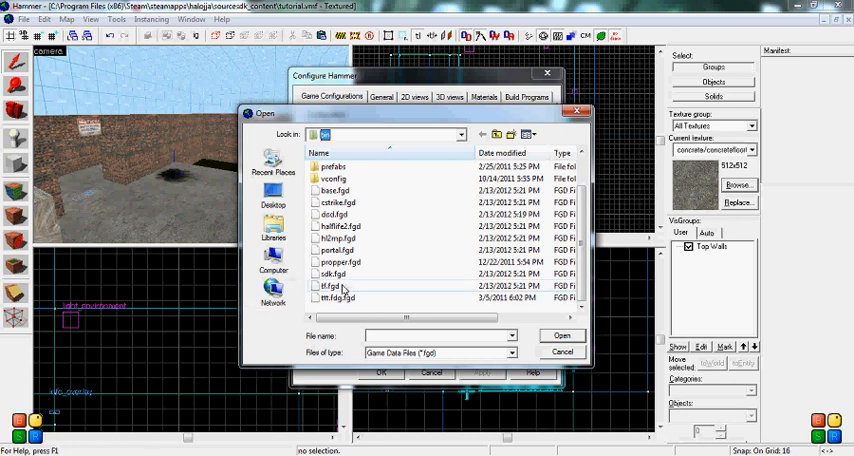
# - Select the TTT .fgd file so it joins the Counter-Strike: Source game data files list
pyautogui.click(336, 298)
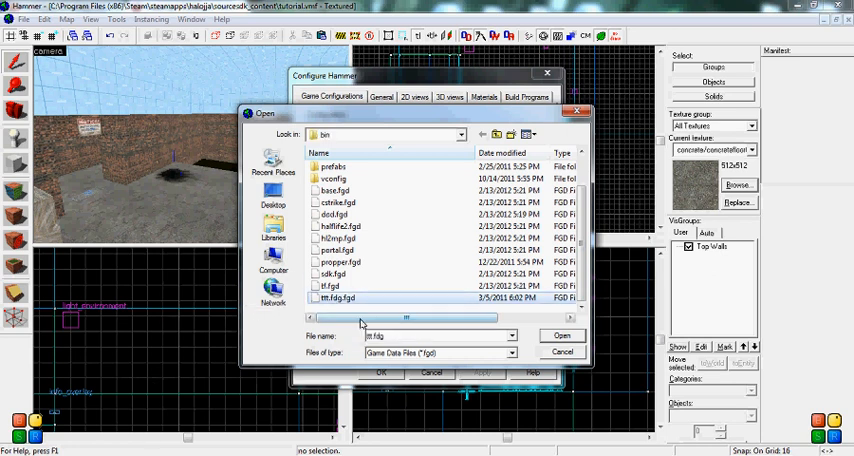
pyautogui.moveTo(380, 310)
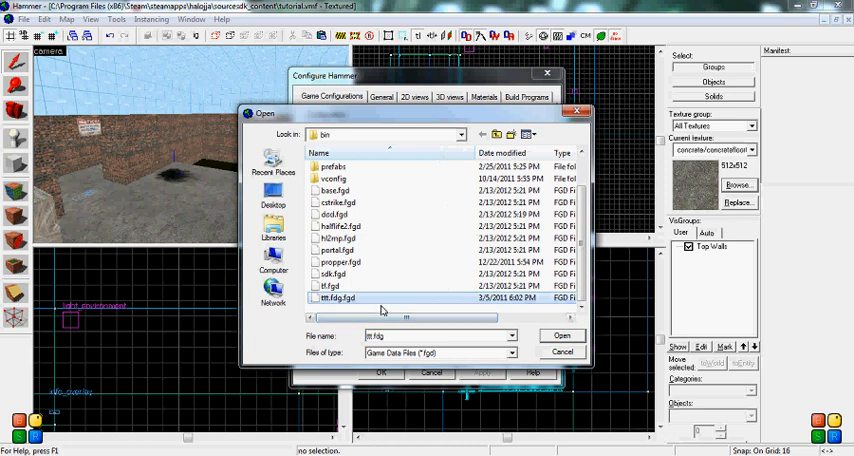
pyautogui.click(562, 336)
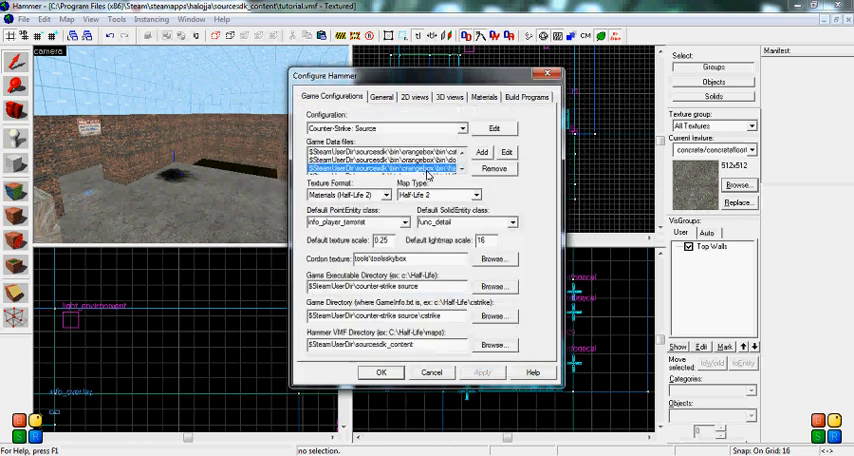
# - Confirm the Configure Hammer dialog with OK, keeping the TTT FGD in the configuration
pyautogui.click(384, 160)
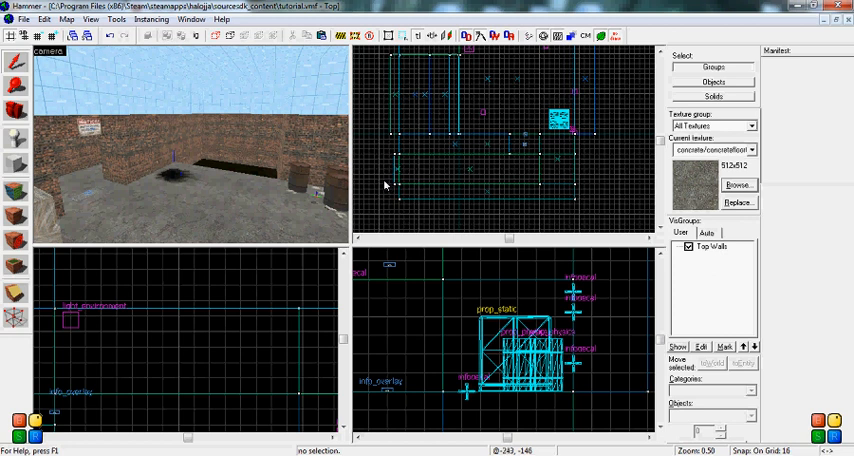
pyautogui.moveTo(384, 192)
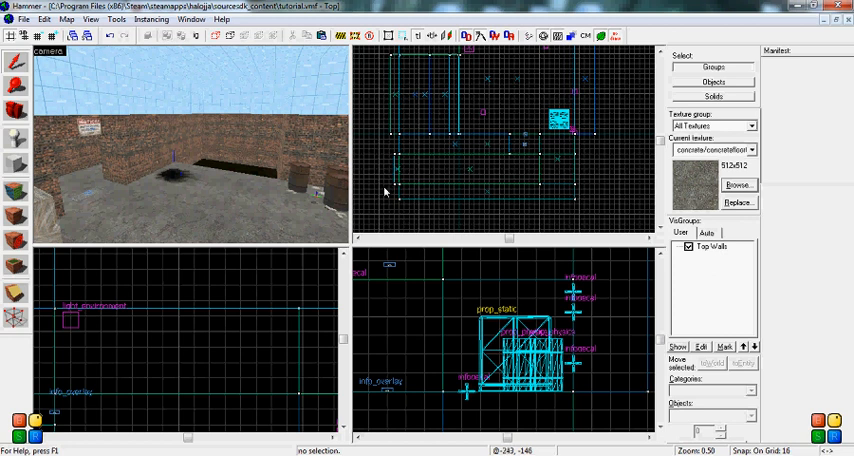
pyautogui.moveTo(372, 182)
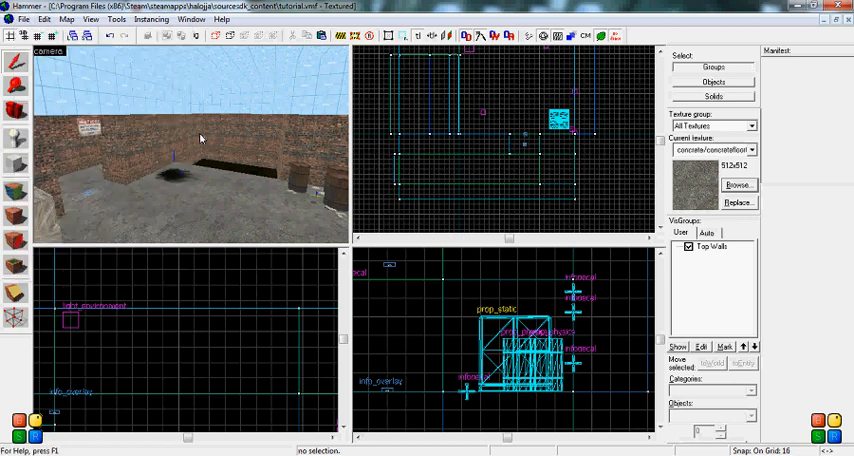
pyautogui.moveTo(380, 190)
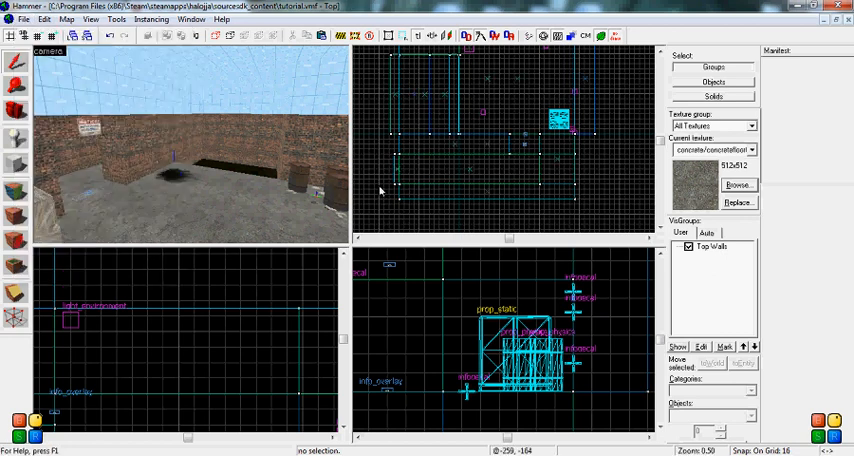